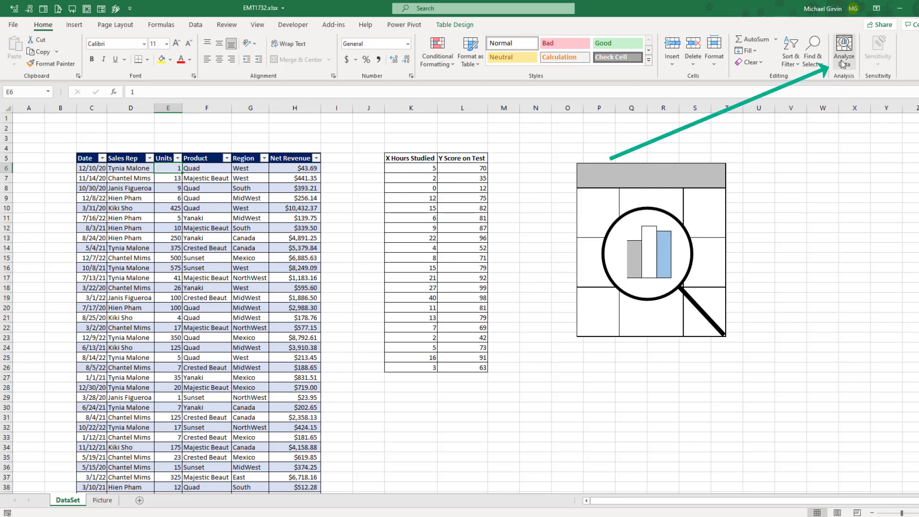
Step: Get Analyze Data suggestions for the sales data and insert the Net Revenue by Region and Product PivotTable
left_click(843, 50)
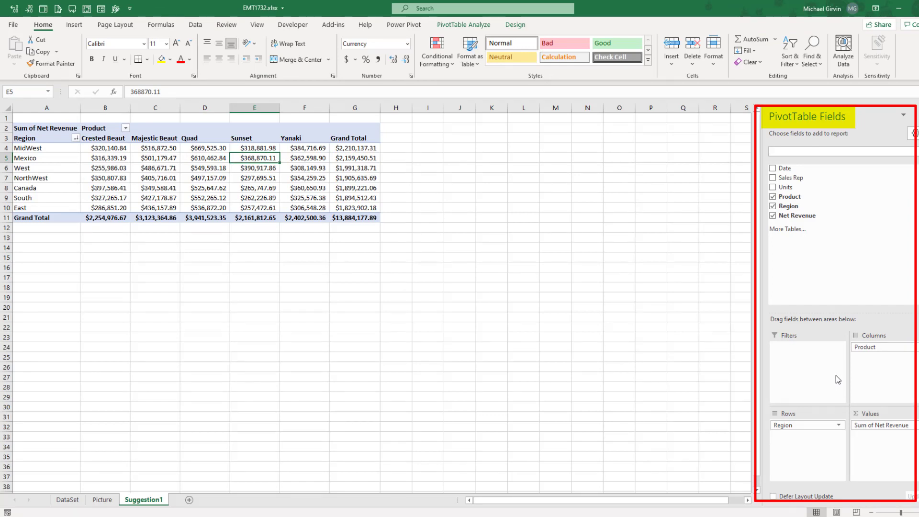
mouse_move(776, 402)
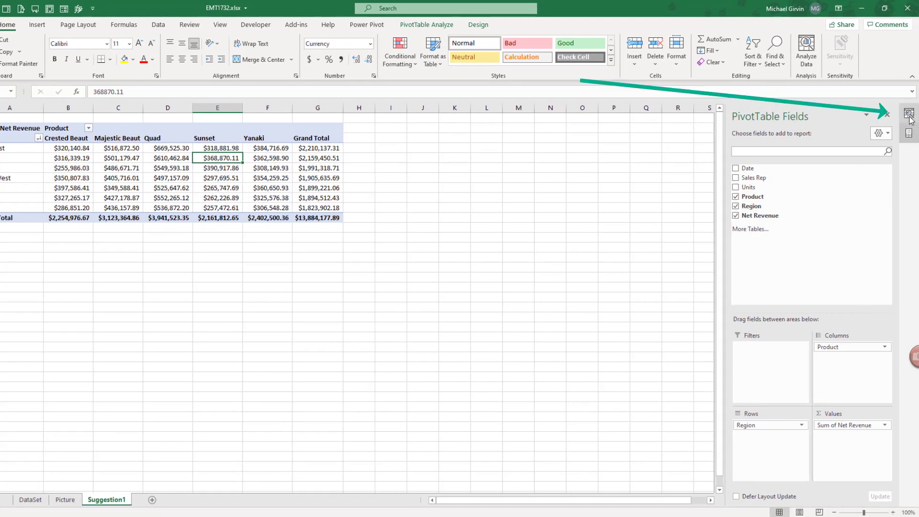
mouse_move(908, 115)
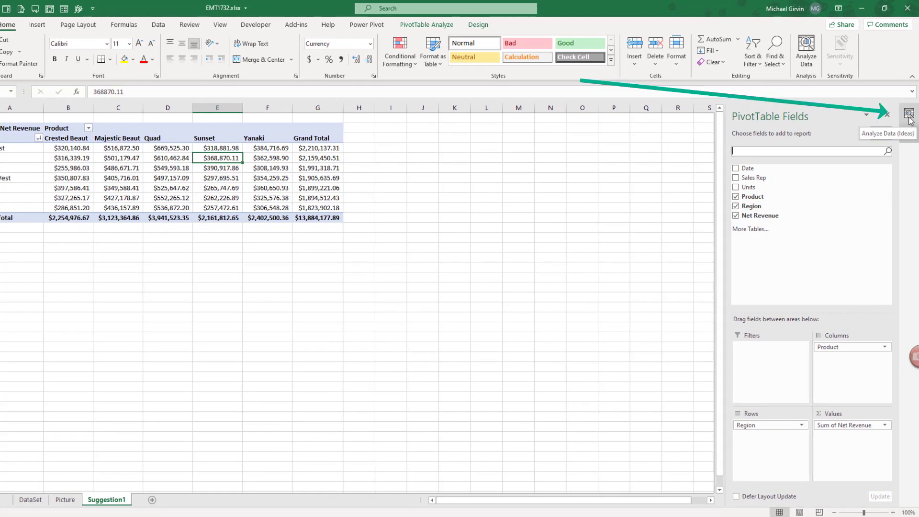
Step: Reopen the Analyze Data suggestions to insert the Net Revenue by Product PivotChart
left_click(909, 115)
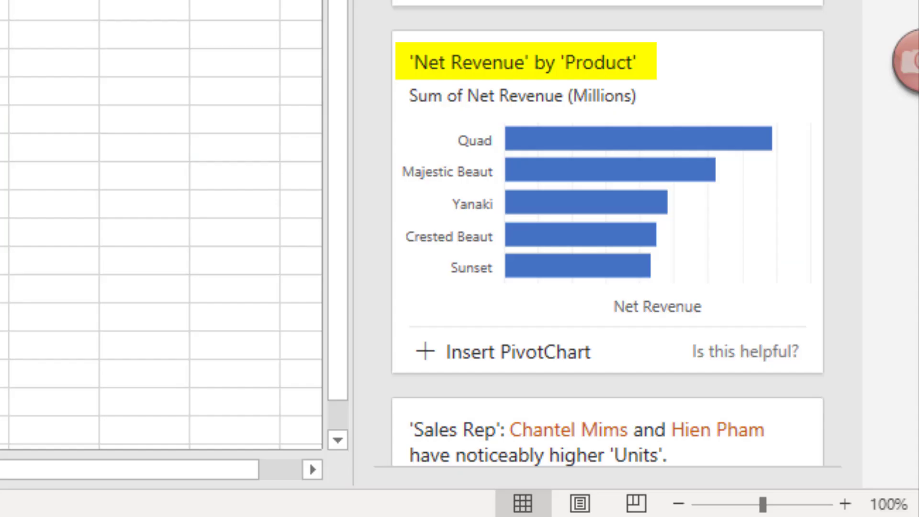
mouse_move(647, 100)
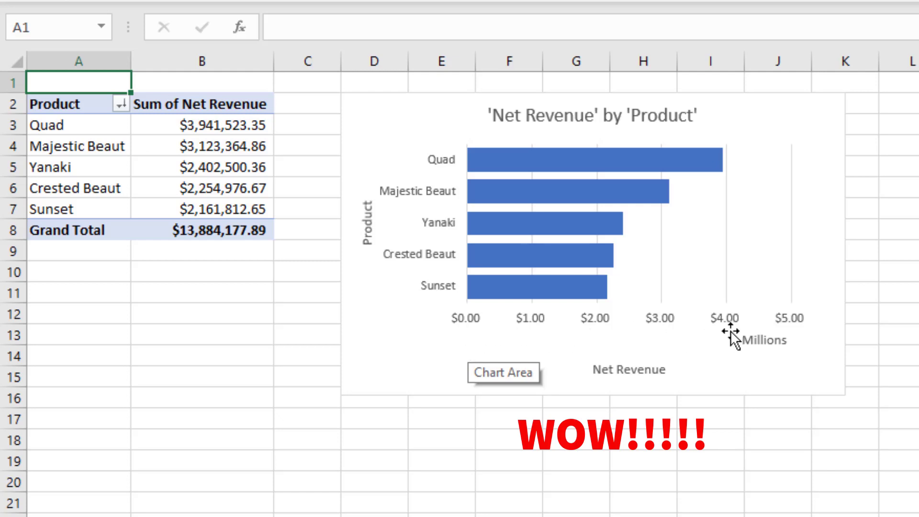
mouse_move(817, 360)
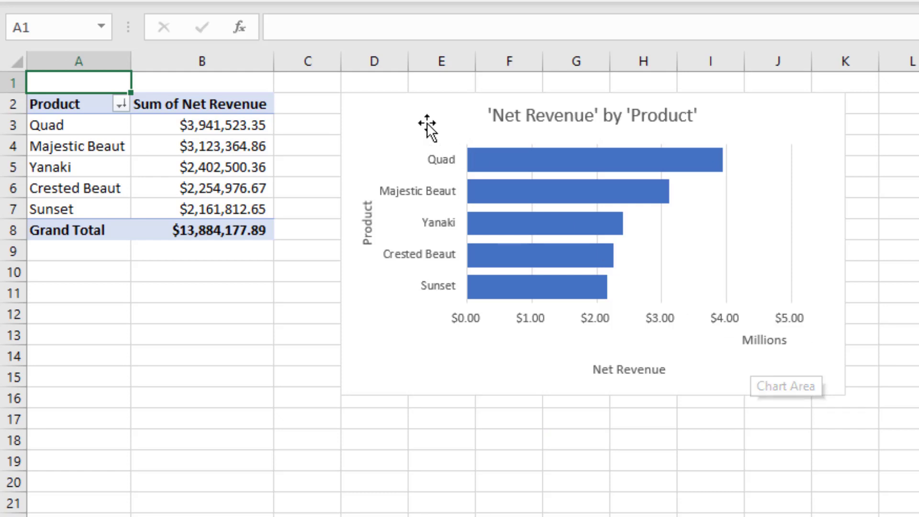
mouse_move(858, 403)
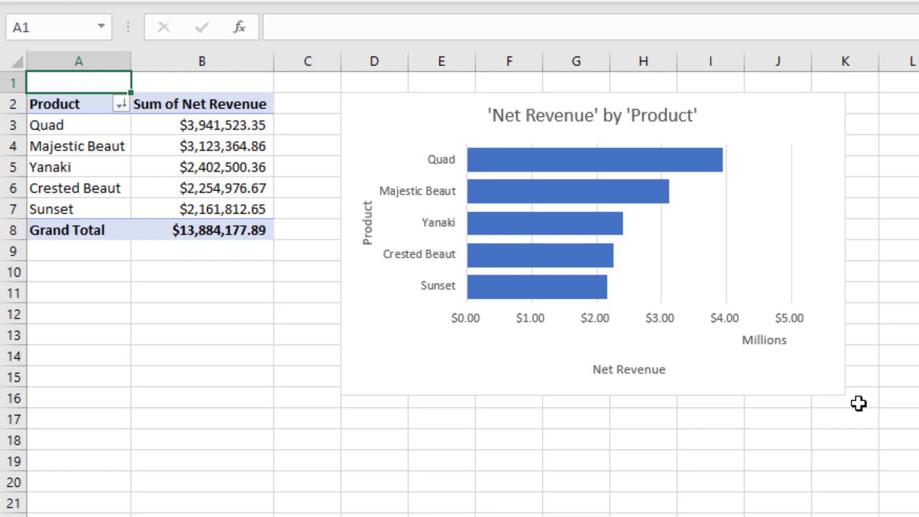
mouse_move(785, 381)
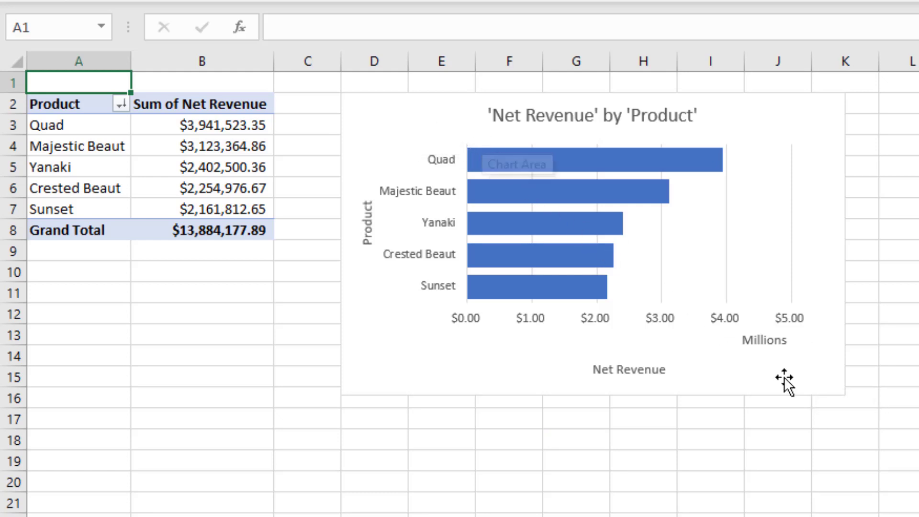
mouse_move(791, 349)
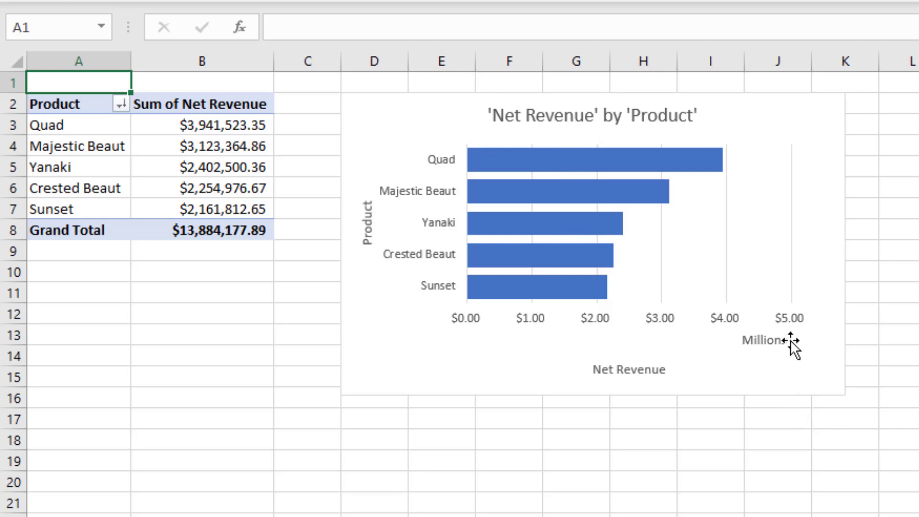
mouse_move(809, 406)
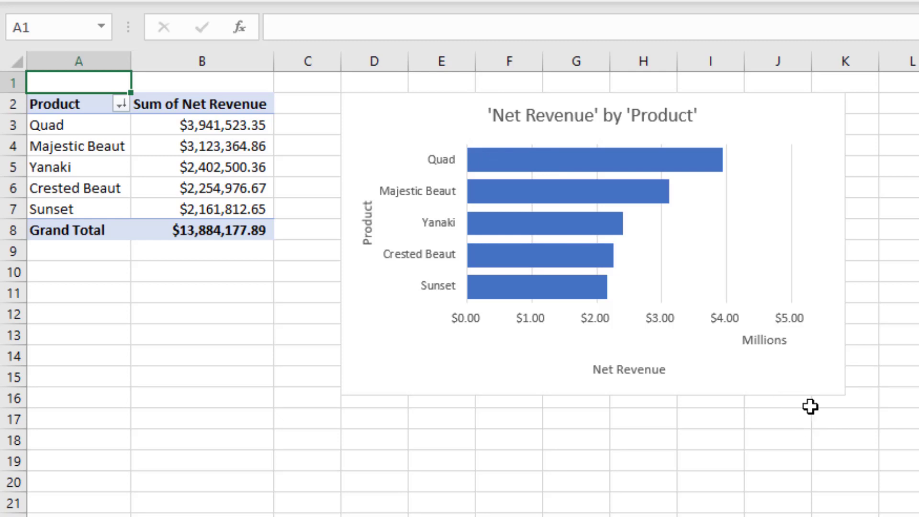
mouse_move(779, 352)
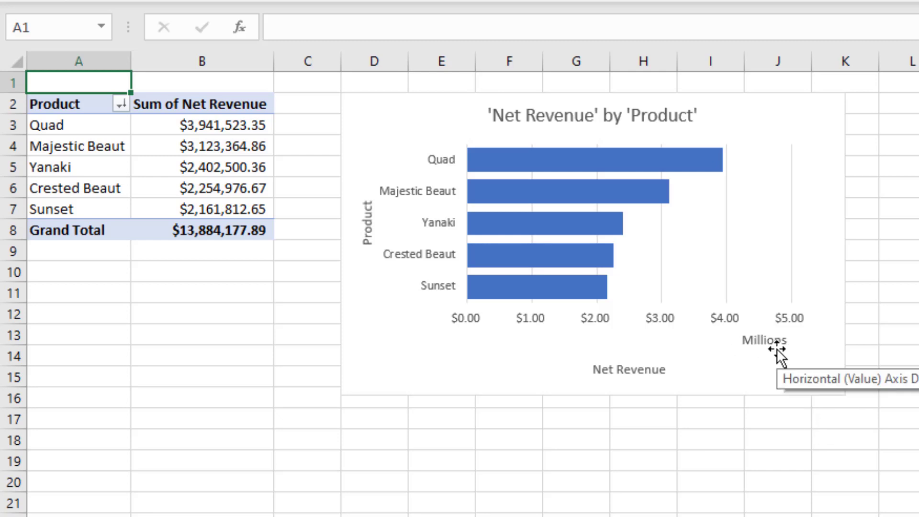
mouse_move(779, 352)
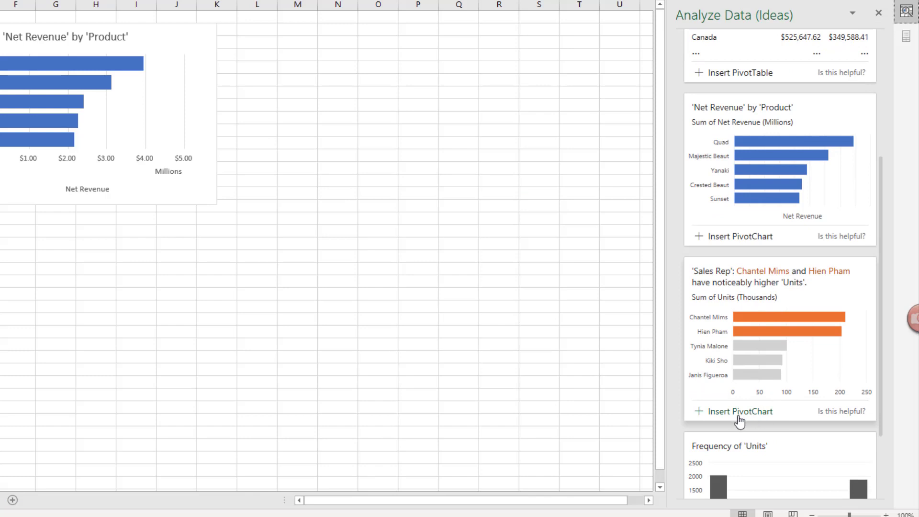
Step: Insert the suggested Units by Sales Rep PivotChart highlighting the two top reps
left_click(740, 411)
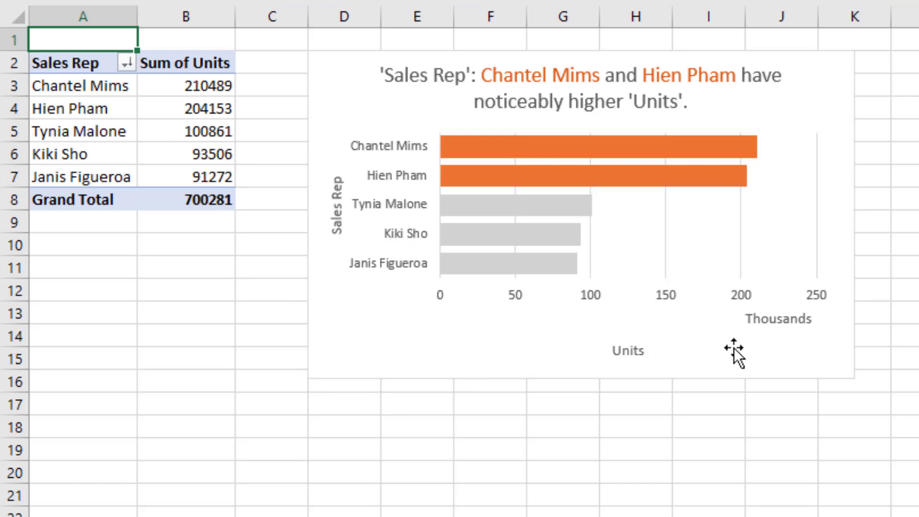
mouse_move(544, 163)
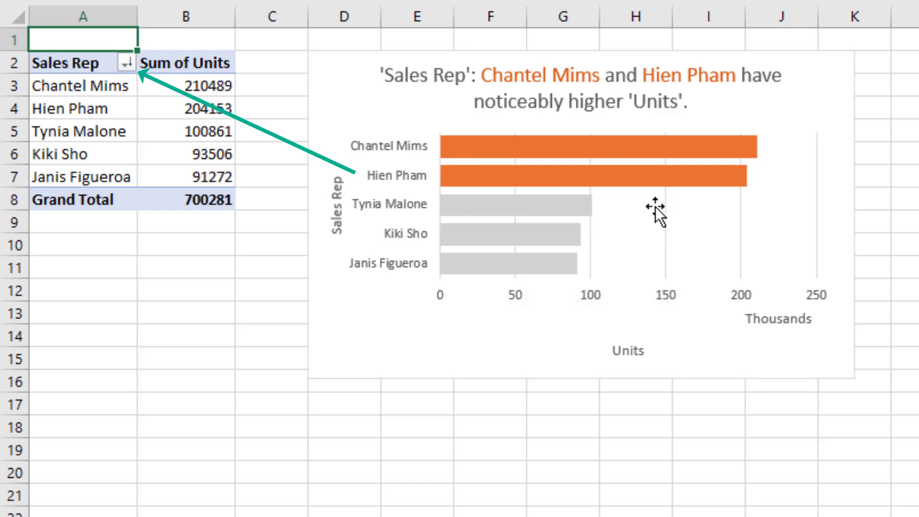
mouse_move(629, 146)
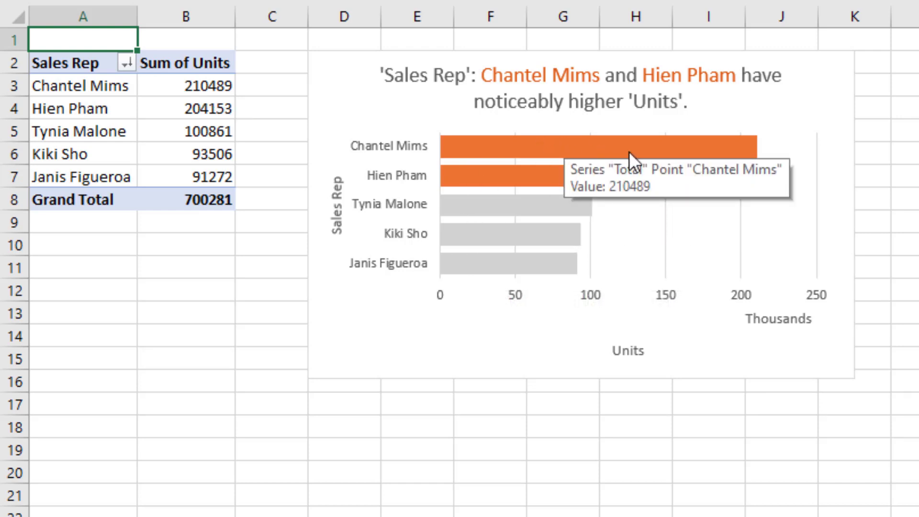
mouse_move(526, 123)
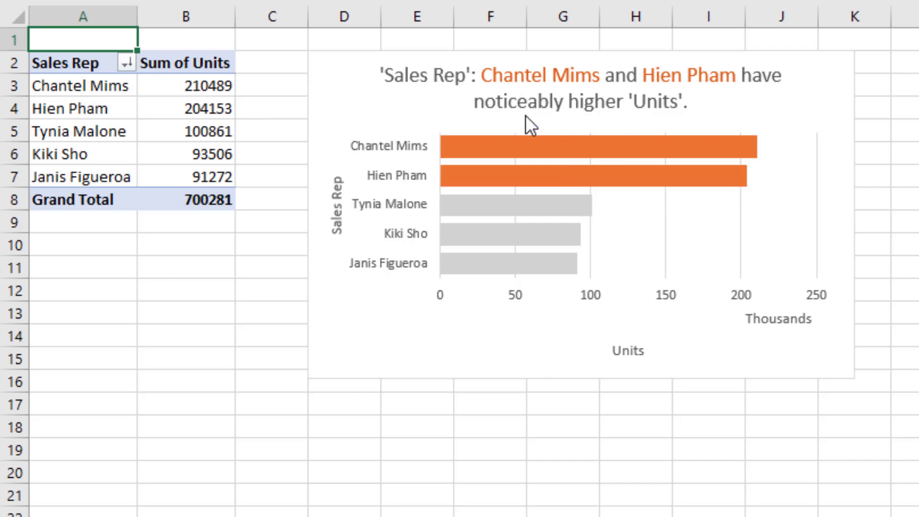
mouse_move(673, 111)
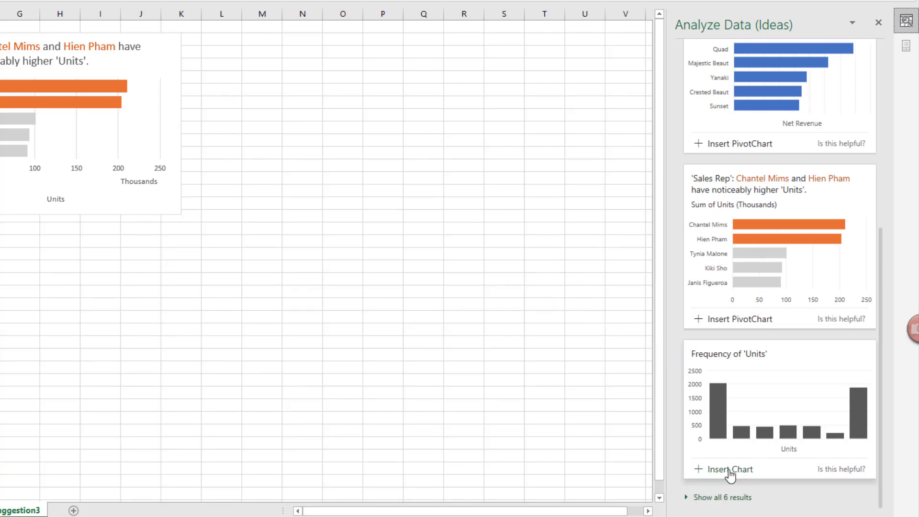
left_click(730, 469)
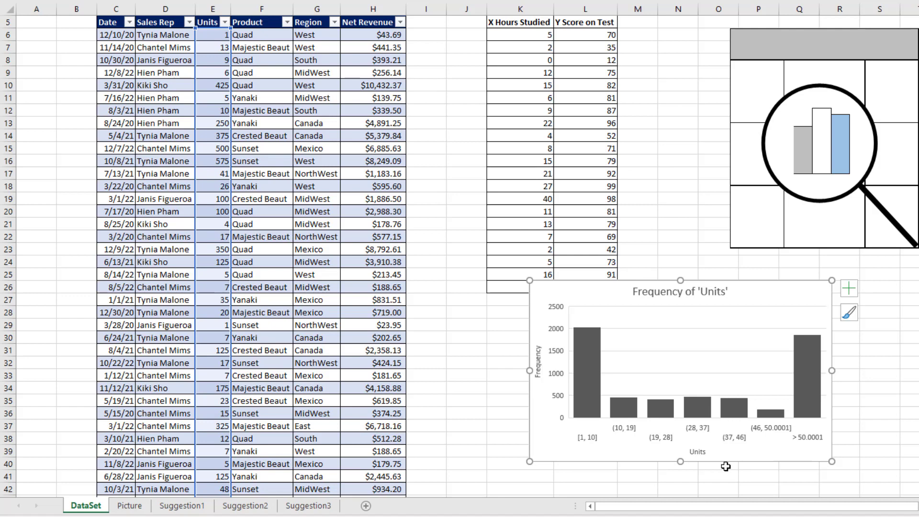
mouse_move(795, 289)
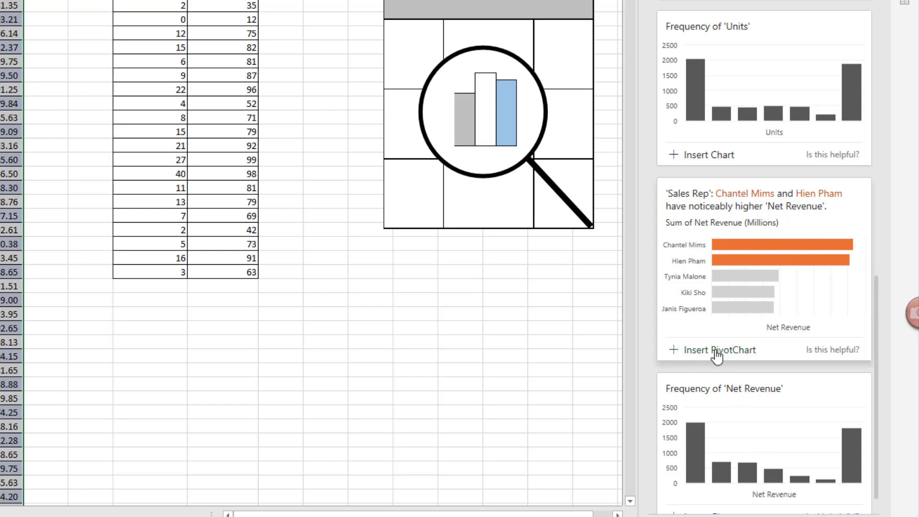
Step: Insert the Net Revenue by Sales Rep PivotChart onto a new Suggestion4 sheet
left_click(717, 350)
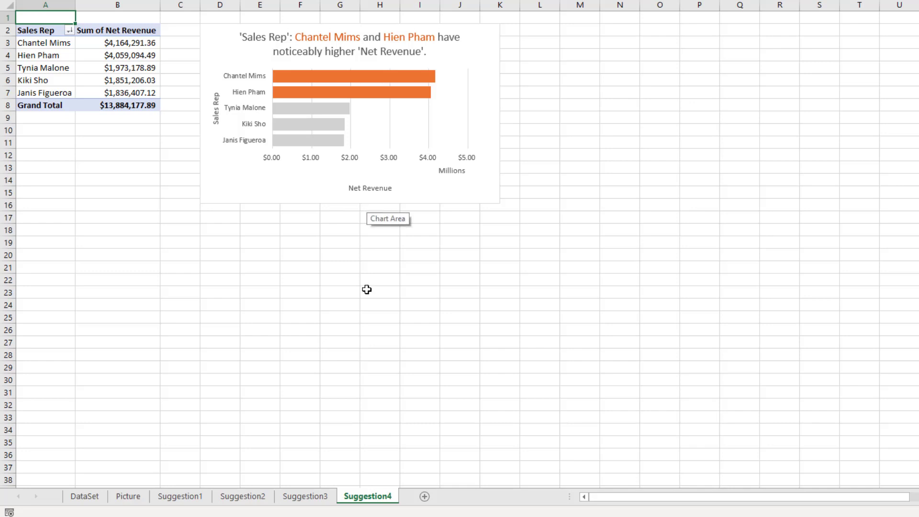
left_click(304, 496)
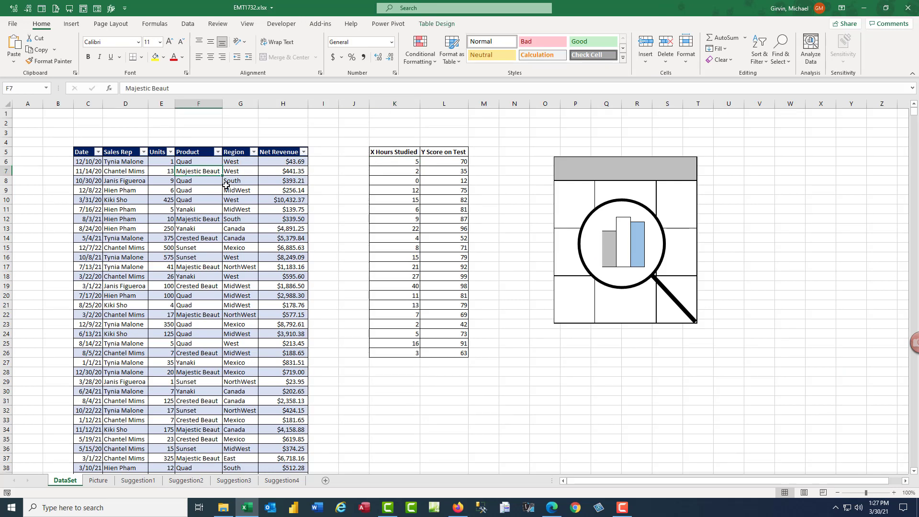
Step: Review the Suggestion3 and Suggestion4 sheets, then return to the DataSet sheet
left_click(234, 480)
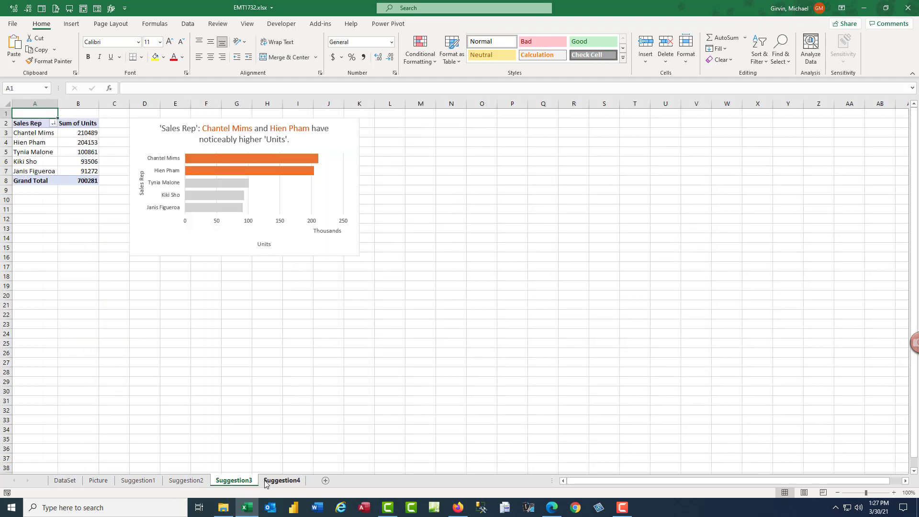
left_click(282, 480)
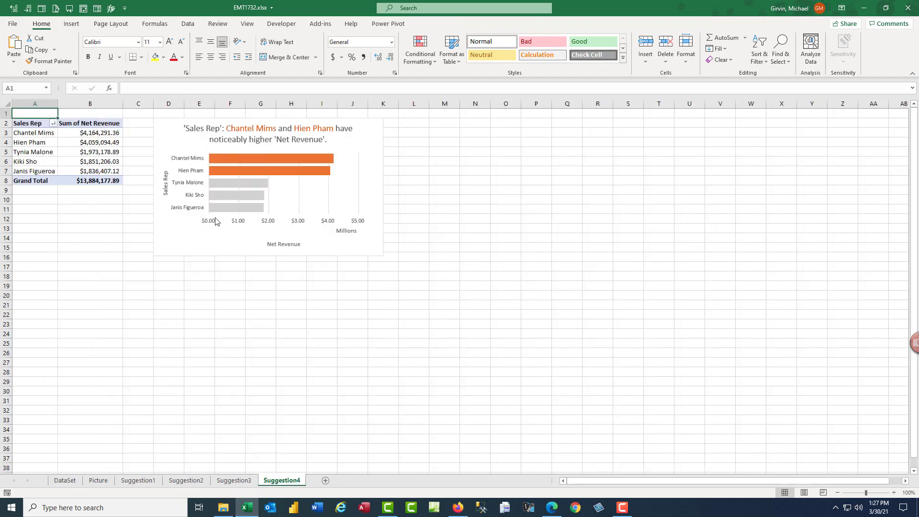
left_click(65, 480)
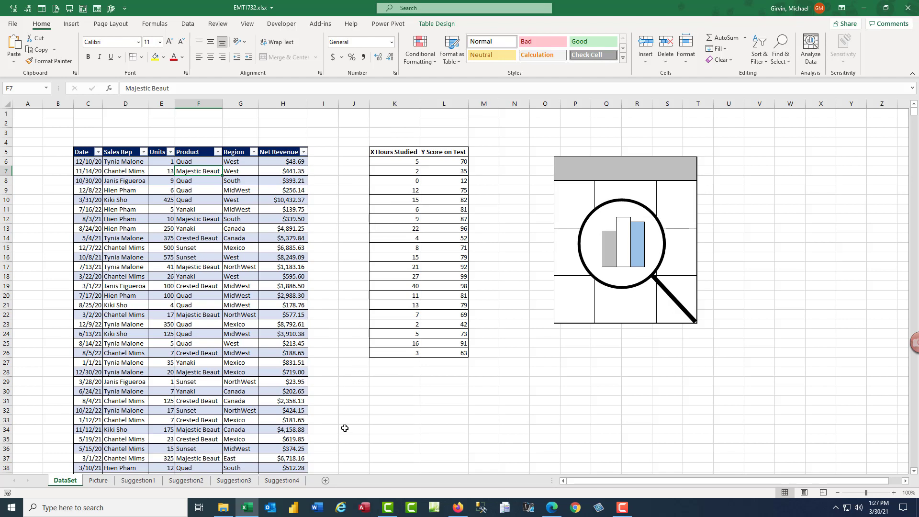
Step: Insert the suggested Hours Studied versus Test Score scatter chart with trendline on DataSet
left_click(394, 199)
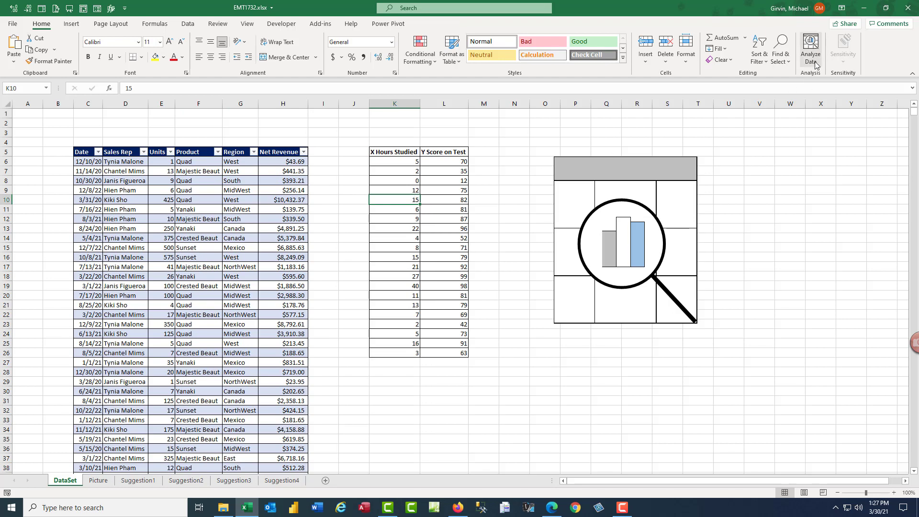
left_click(810, 49)
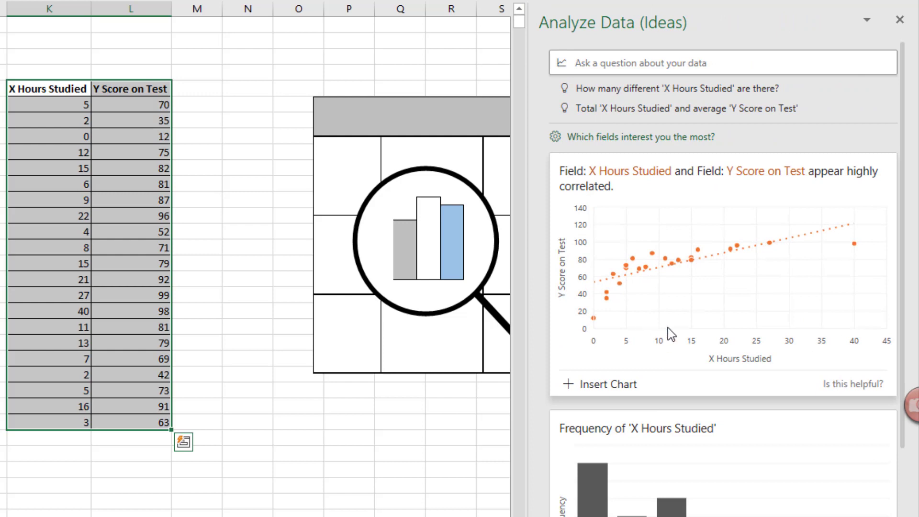
mouse_move(745, 329)
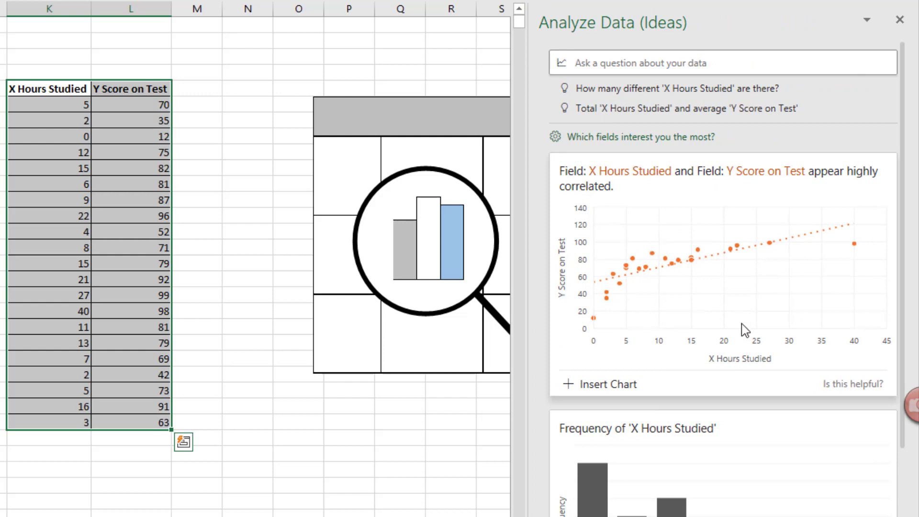
mouse_move(601, 388)
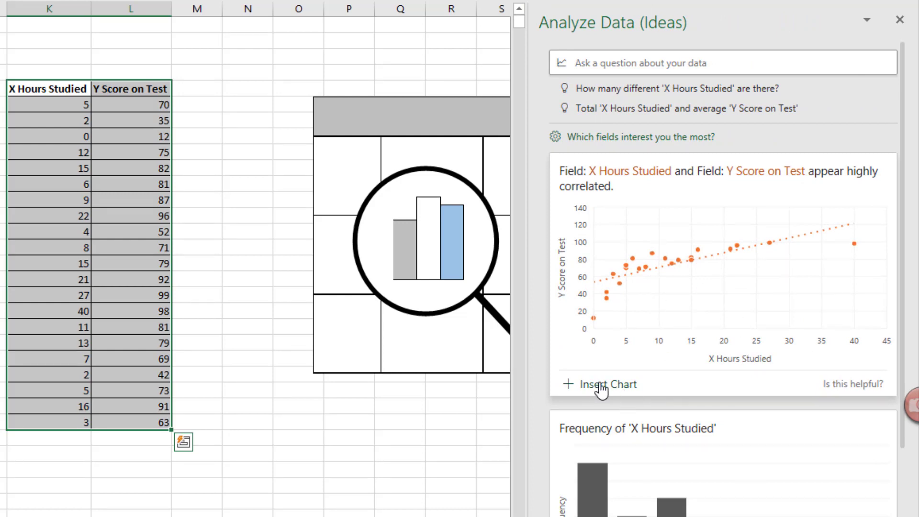
left_click(606, 383)
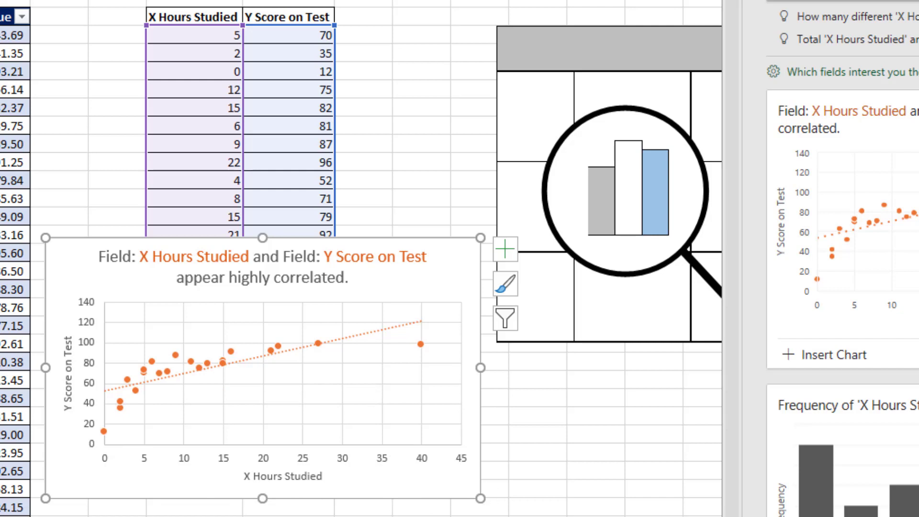
left_click(209, 90)
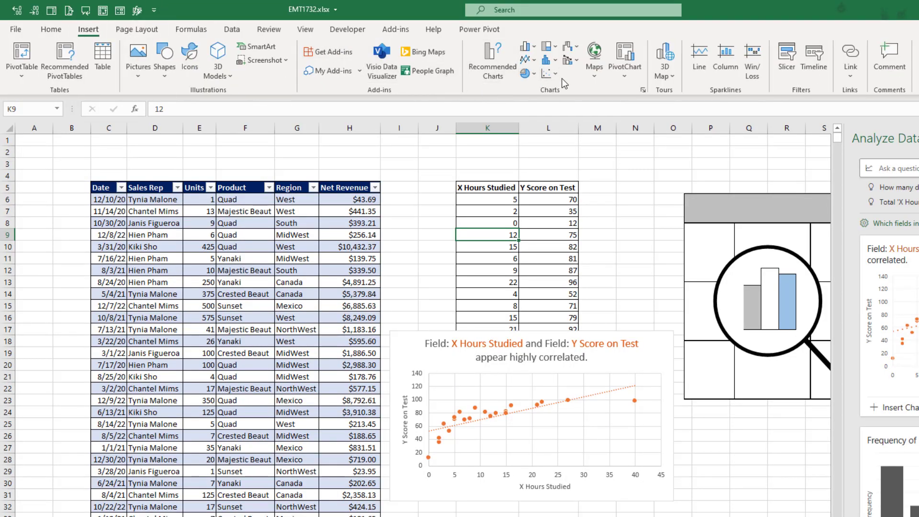
left_click(549, 73)
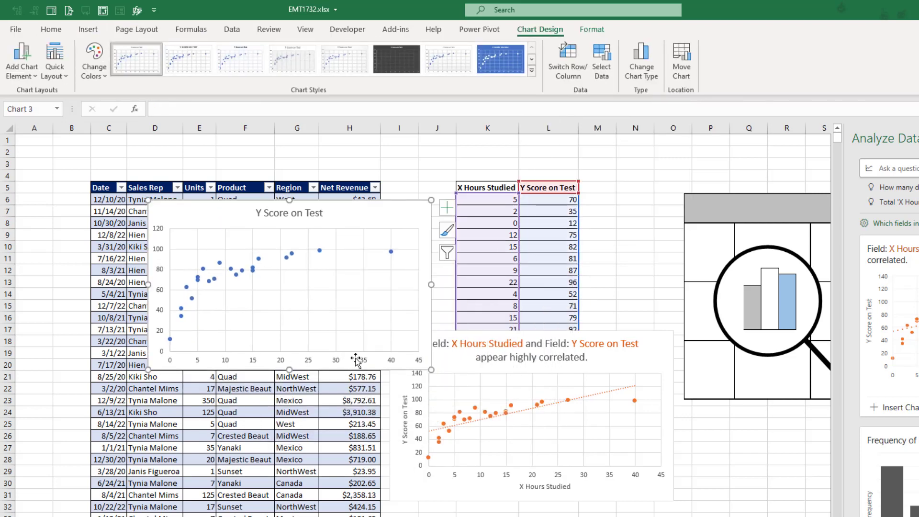
mouse_move(287, 219)
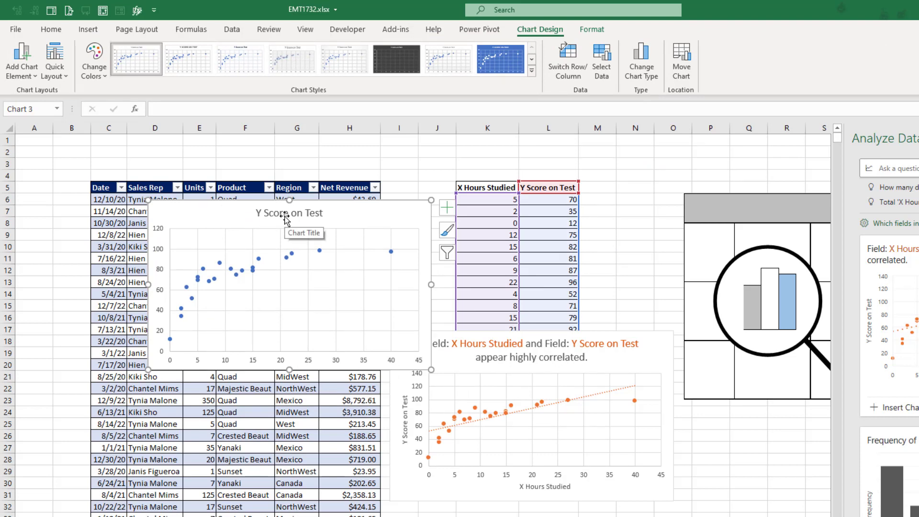
mouse_move(205, 298)
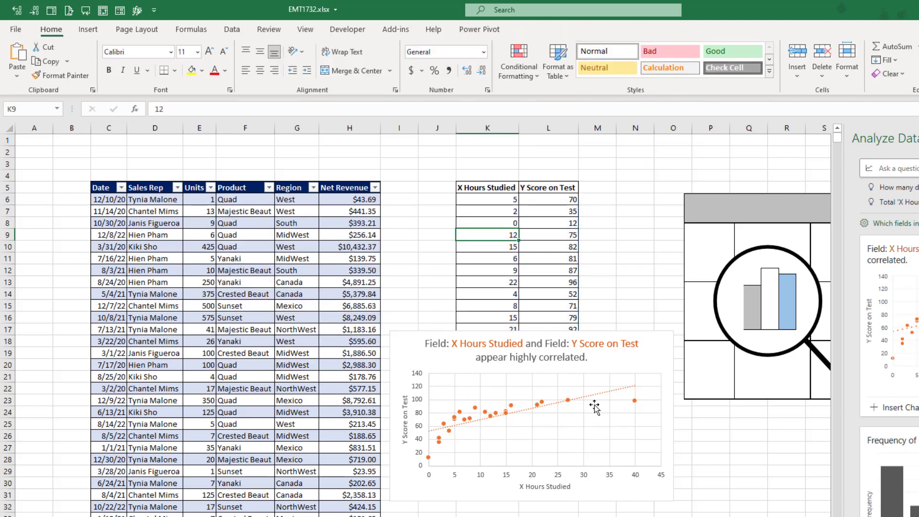
left_click(531, 410)
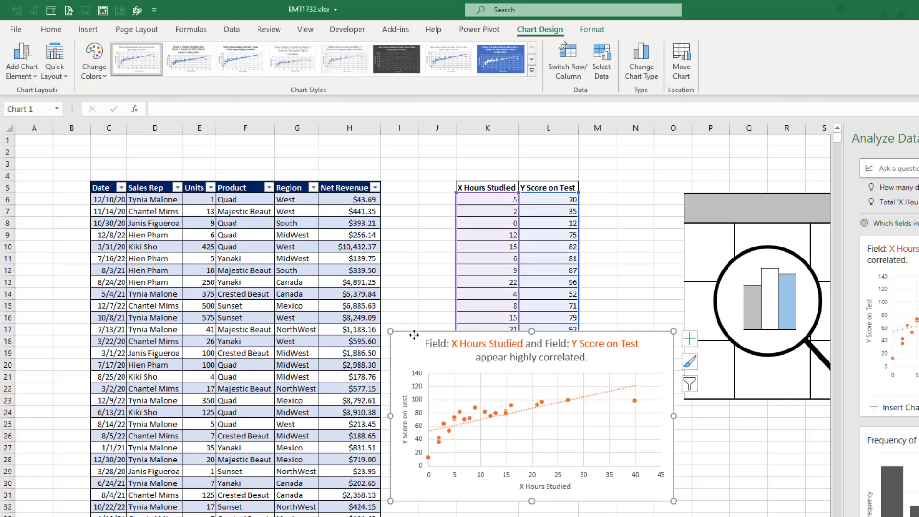